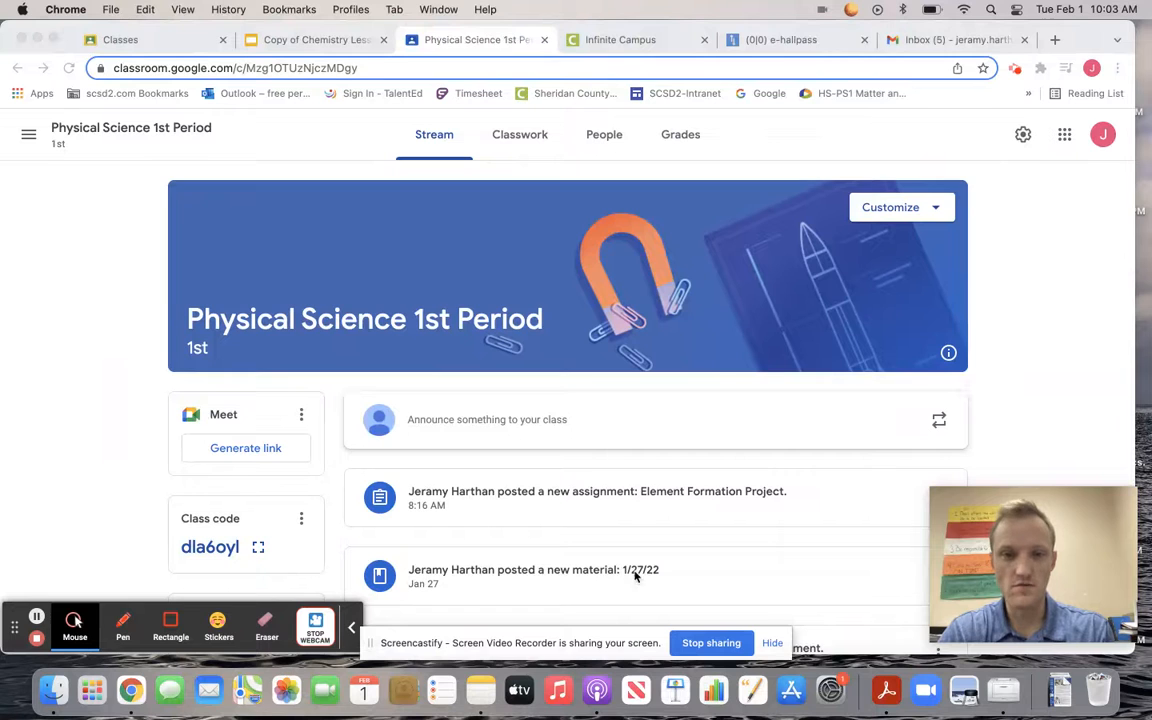
{"action": "mouse_move", "coordinate": [798, 496]}
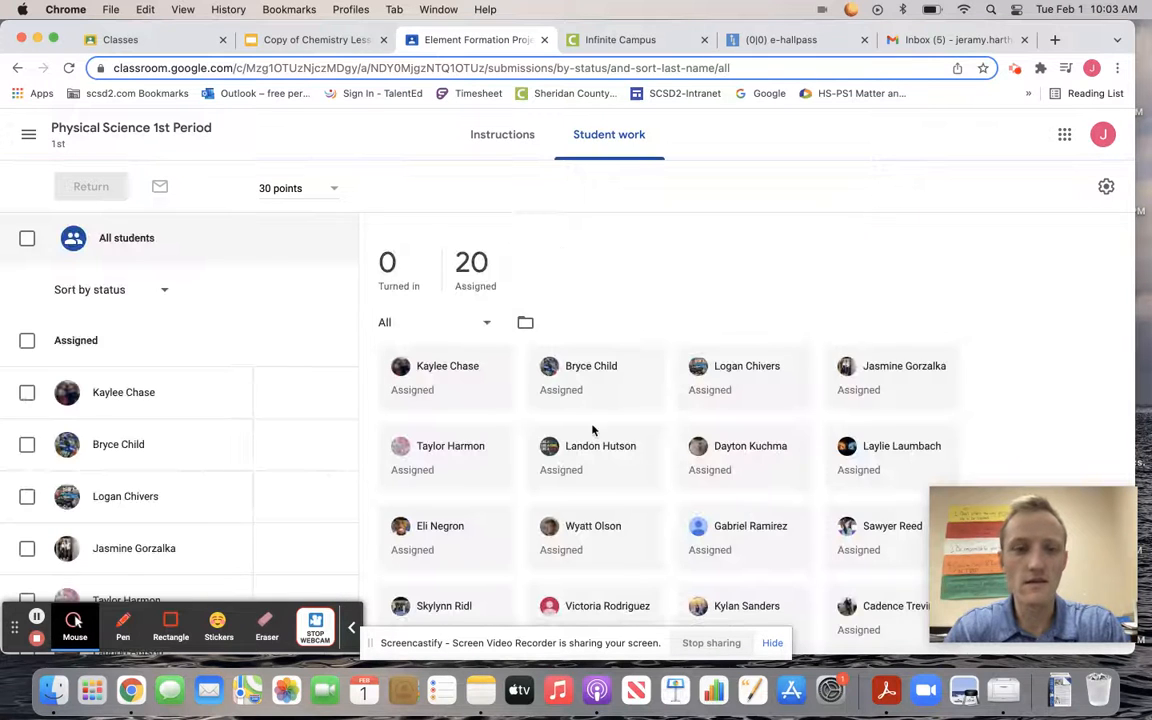
- Show the Element Formation Project instructions with its attached slide deck and videos
{"action": "left_click", "coordinate": [502, 134]}
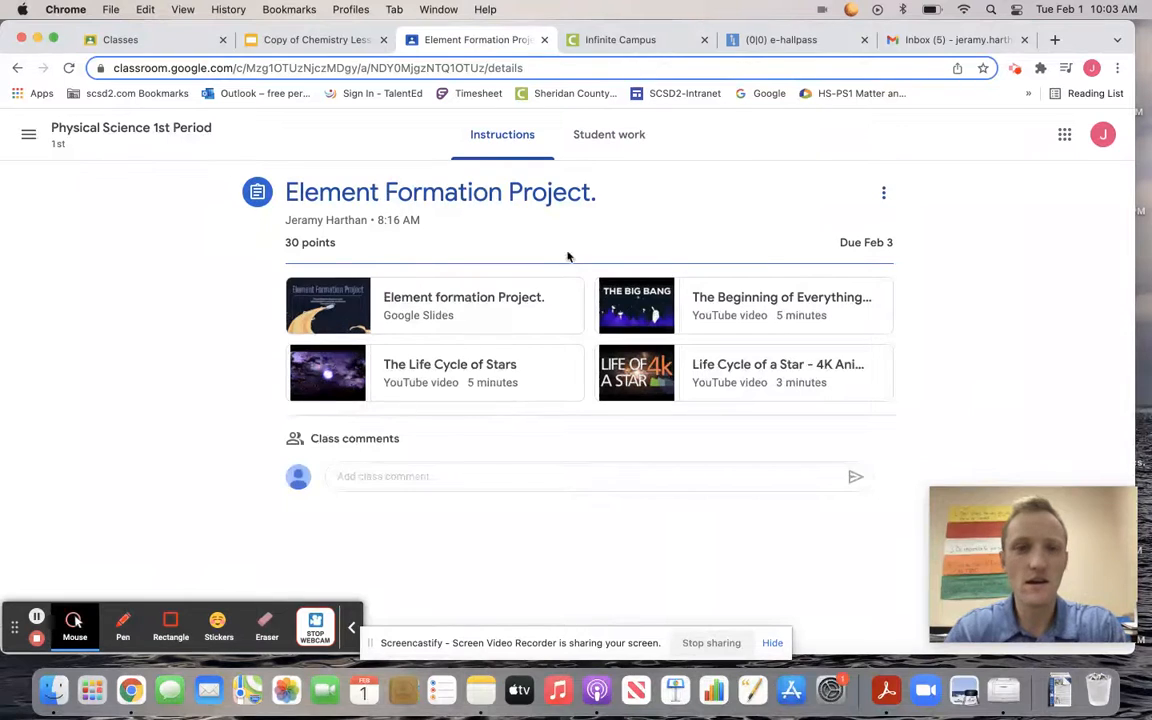
{"action": "mouse_move", "coordinate": [450, 322]}
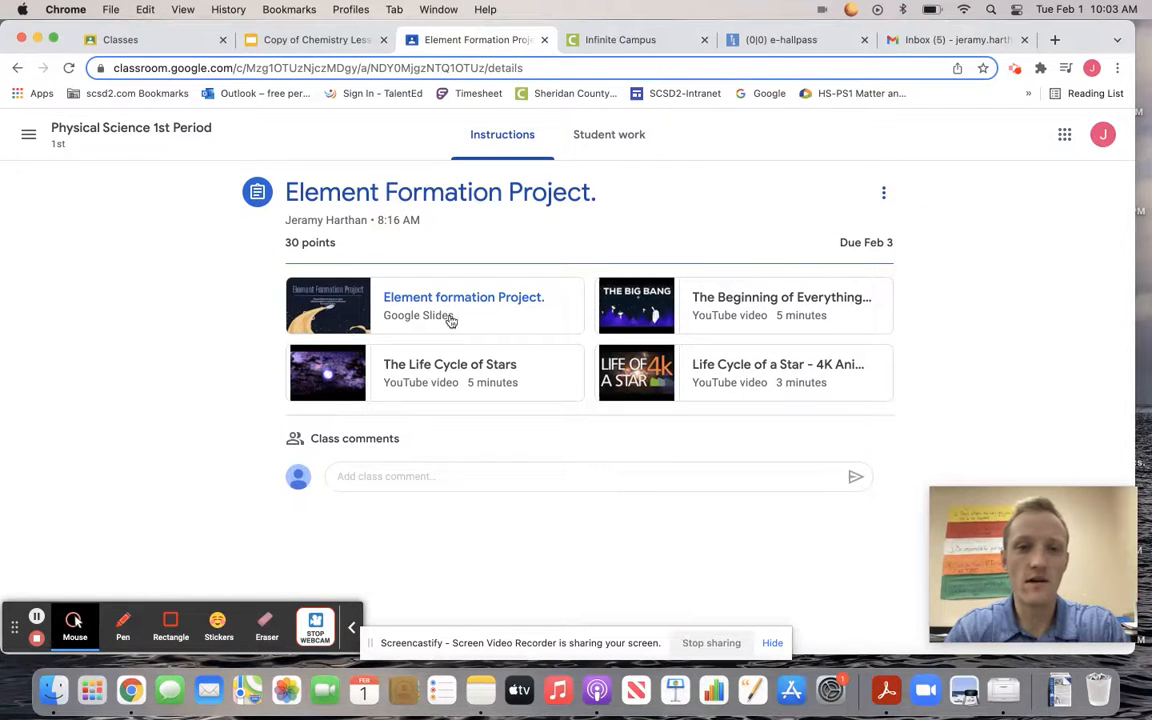
{"action": "mouse_move", "coordinate": [636, 304]}
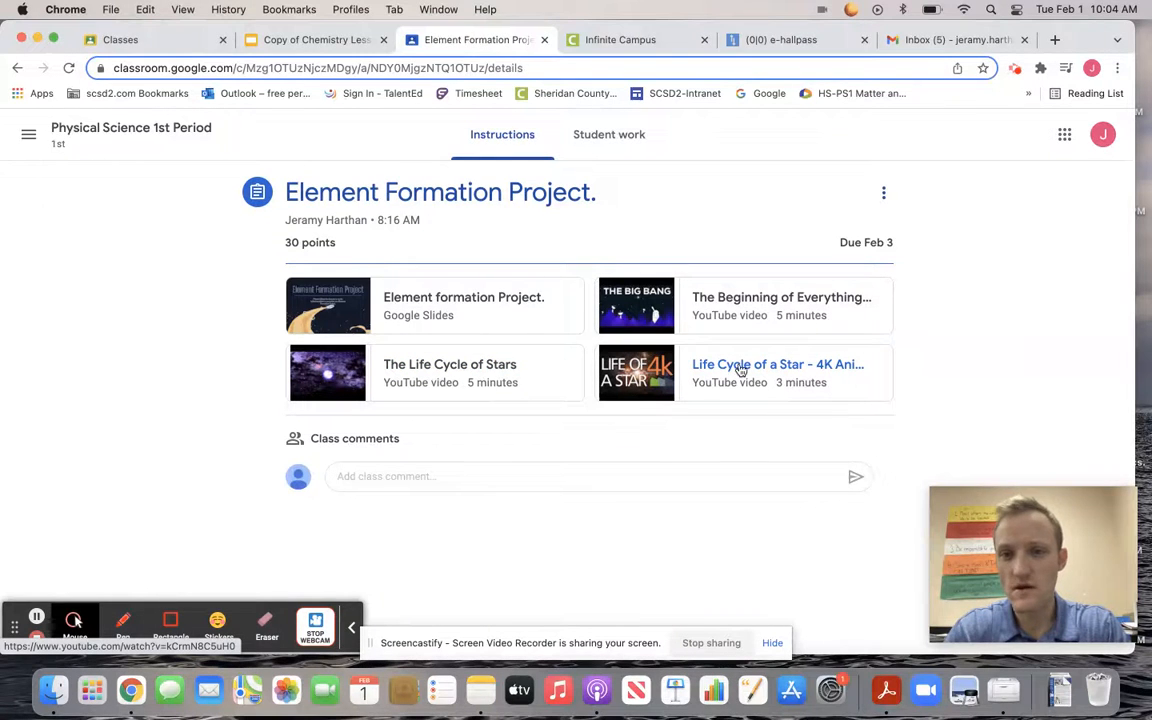
{"action": "mouse_move", "coordinate": [732, 366]}
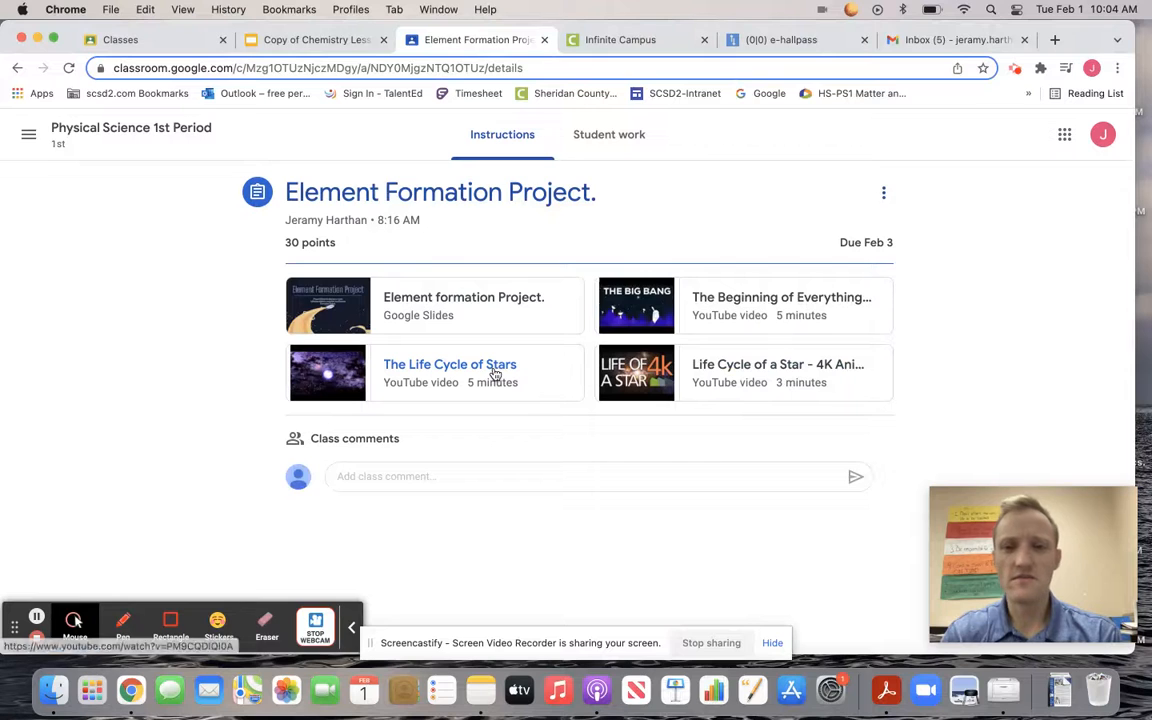
{"action": "mouse_move", "coordinate": [524, 424]}
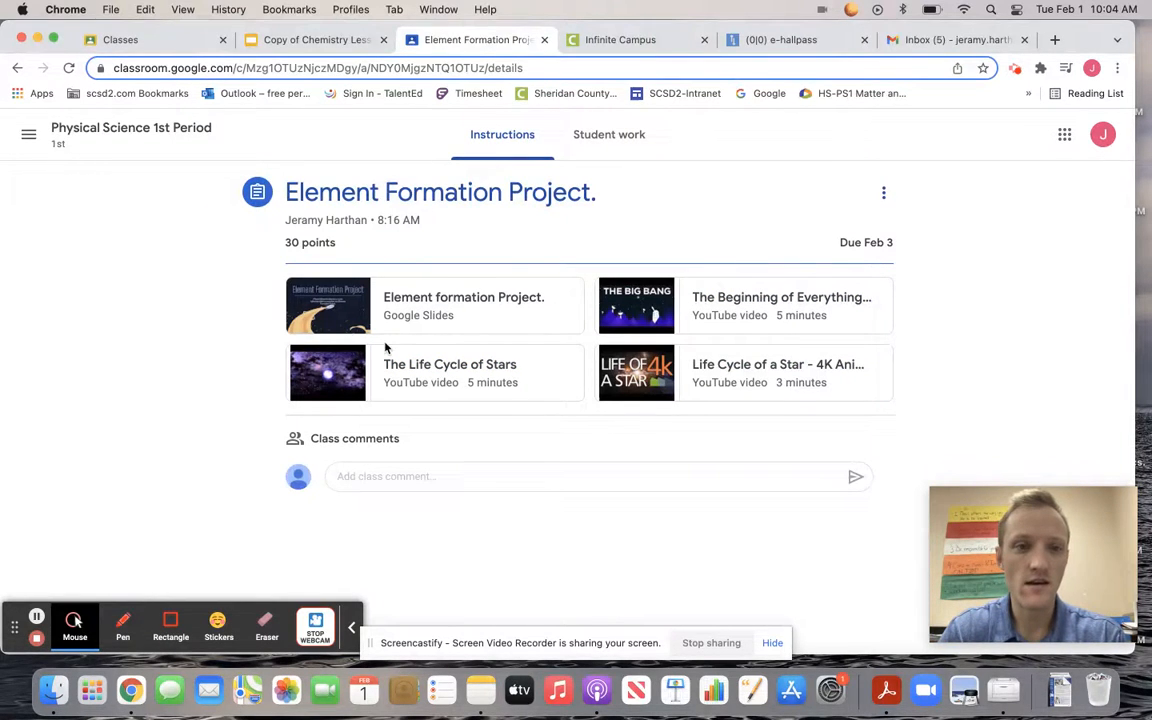
- Open the attached Element formation Project slides on the title slide
{"action": "left_click", "coordinate": [462, 304]}
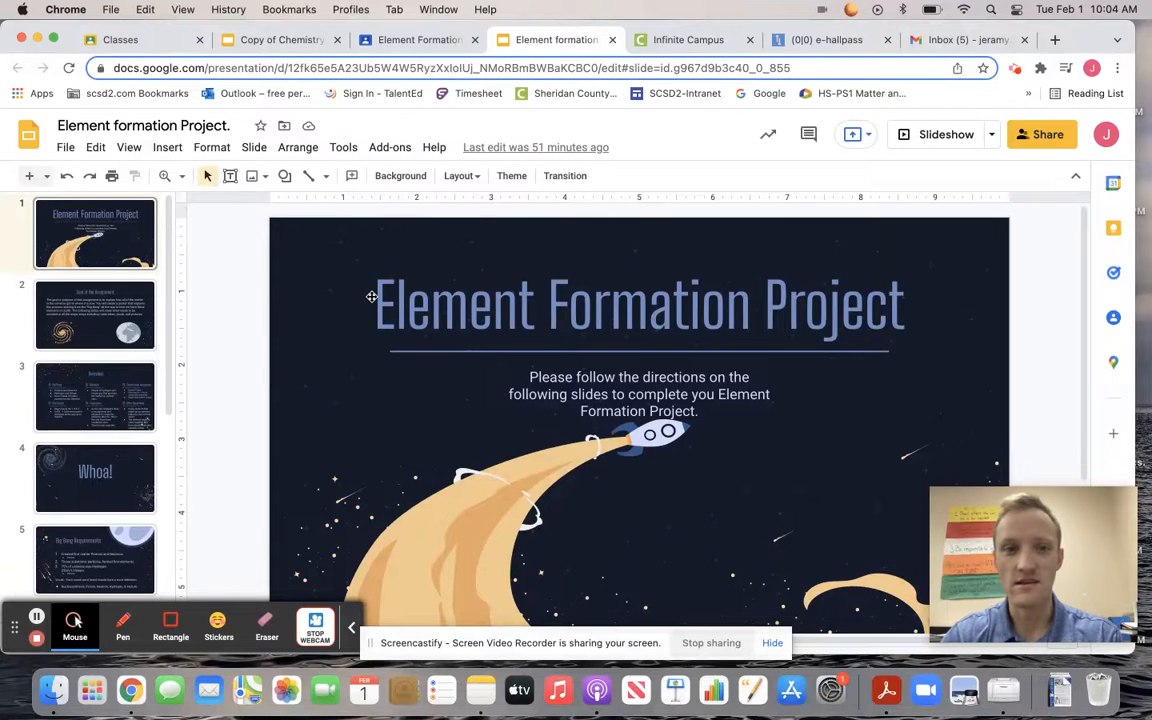
{"action": "mouse_move", "coordinate": [500, 394]}
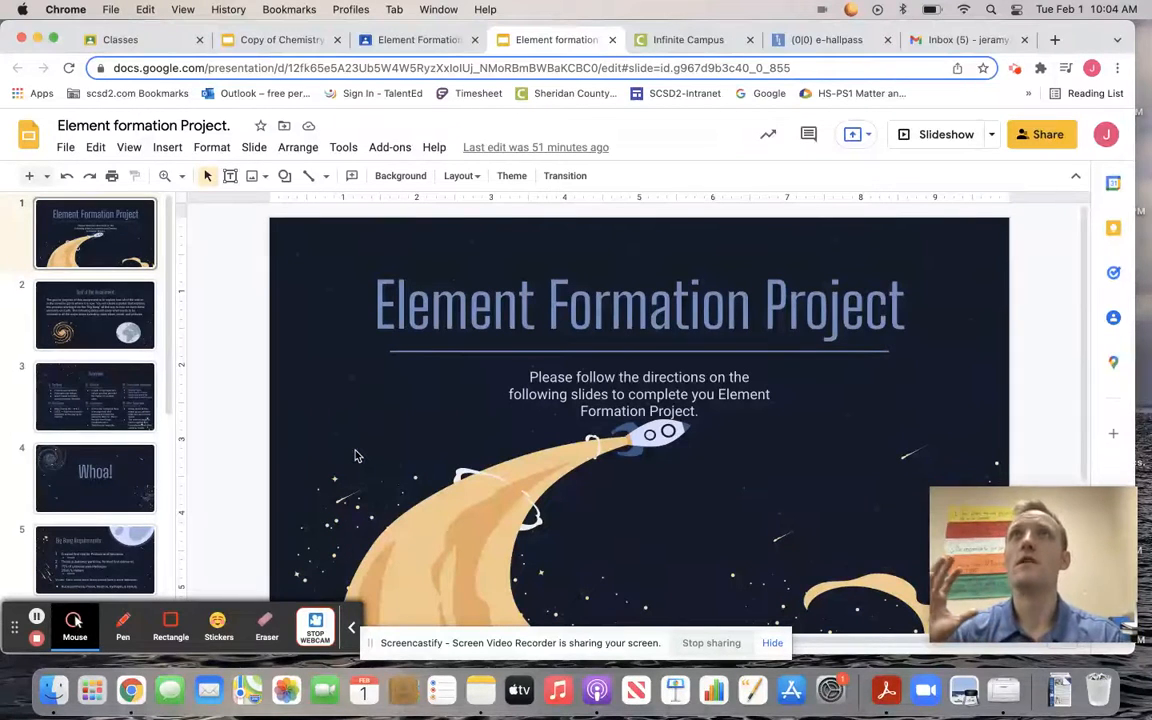
- Go to the Goal of the Assignment slide about the Big Bang poster
{"action": "left_click", "coordinate": [96, 316]}
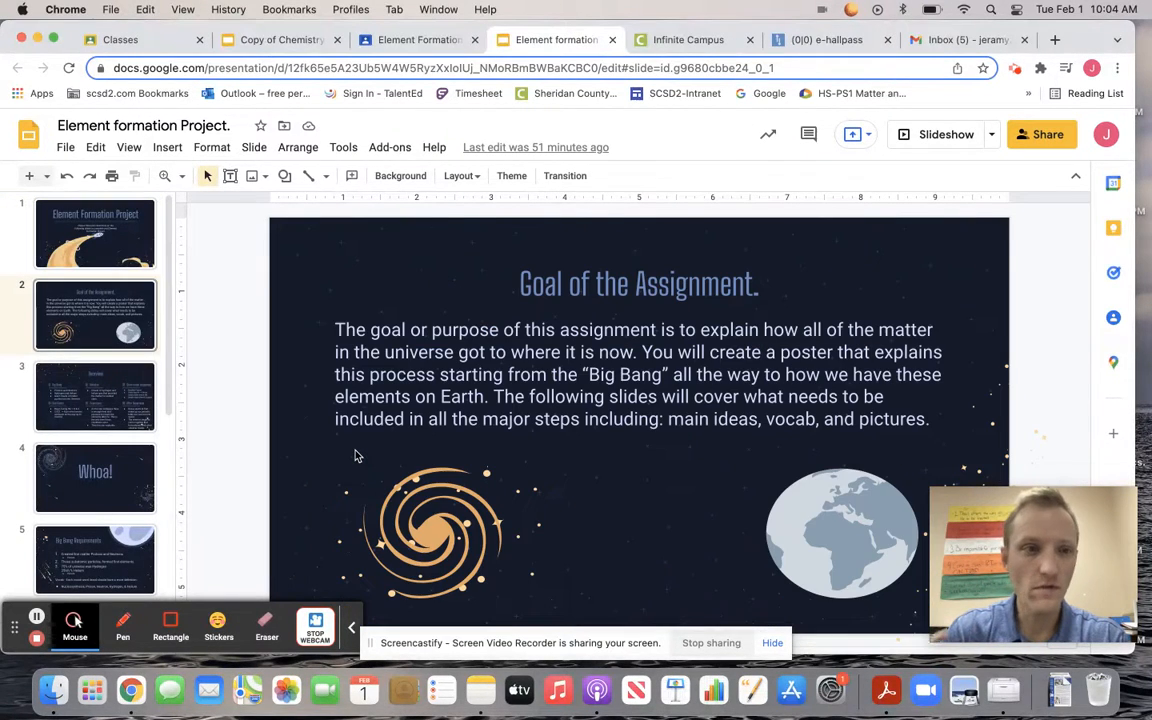
{"action": "mouse_move", "coordinate": [396, 304]}
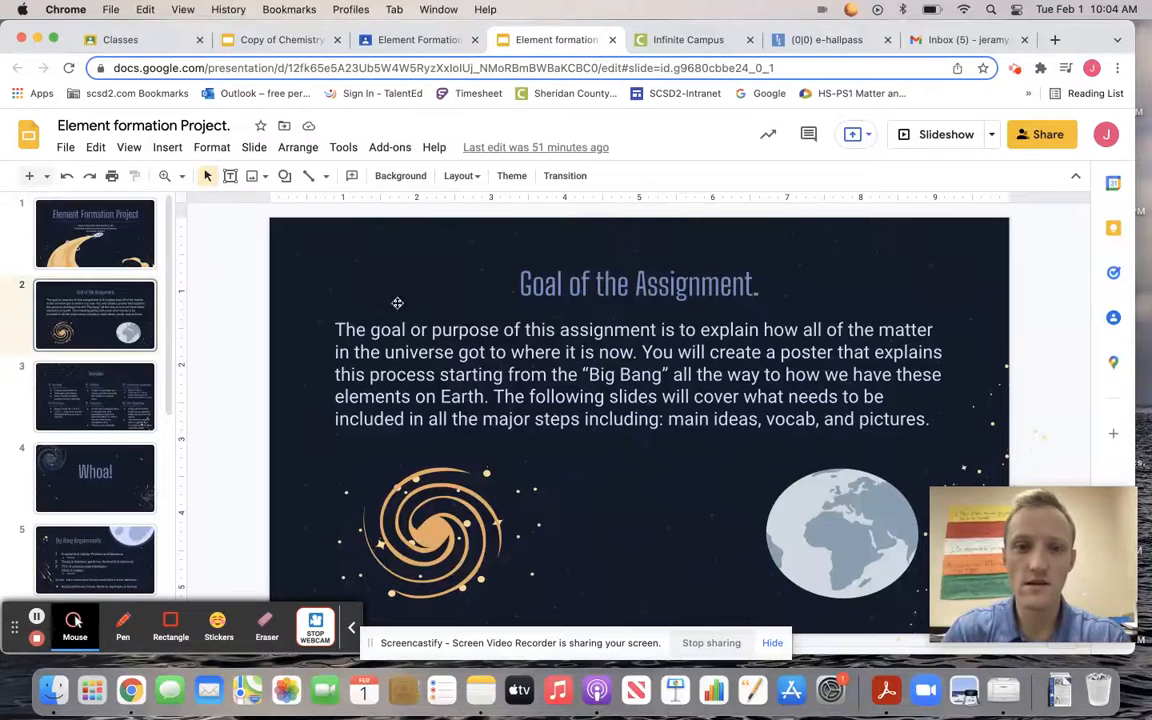
{"action": "mouse_move", "coordinate": [652, 338]}
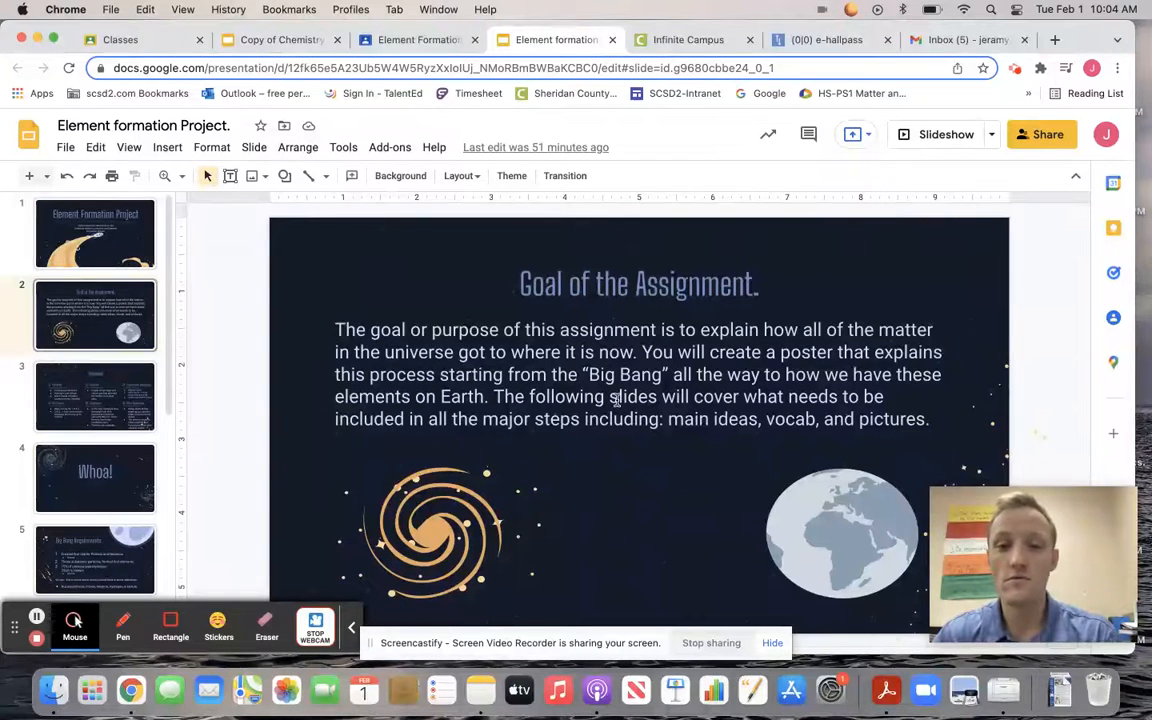
{"action": "left_click", "coordinate": [94, 396]}
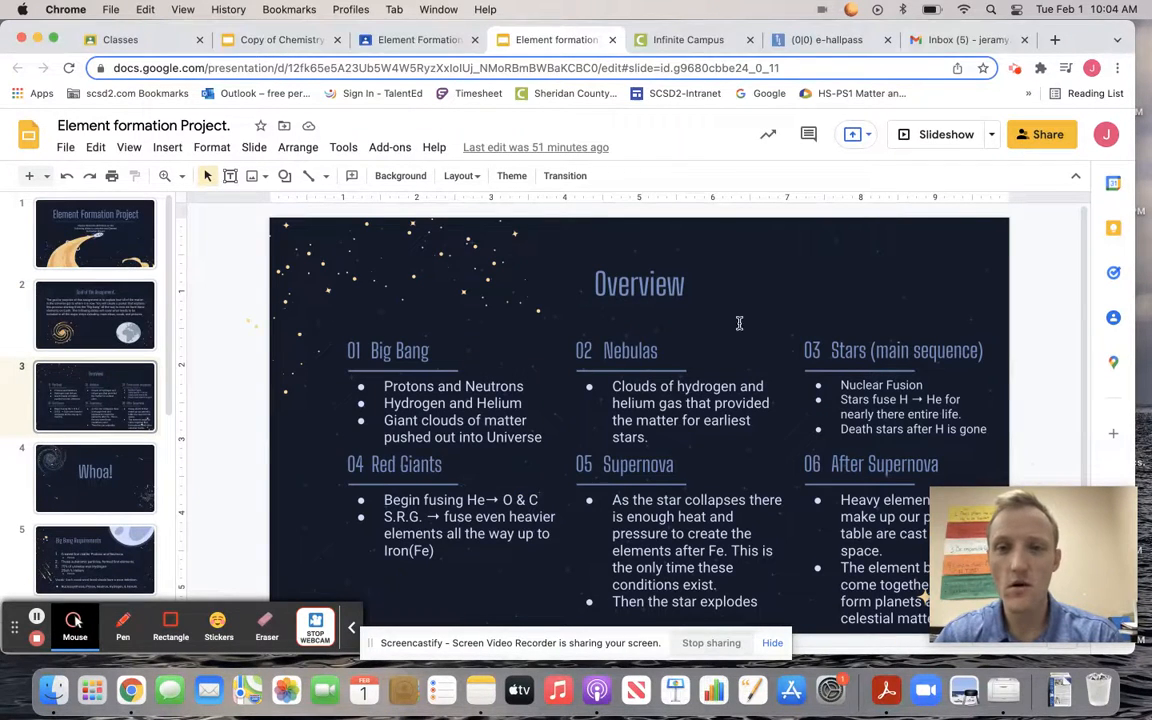
{"action": "mouse_move", "coordinate": [516, 364]}
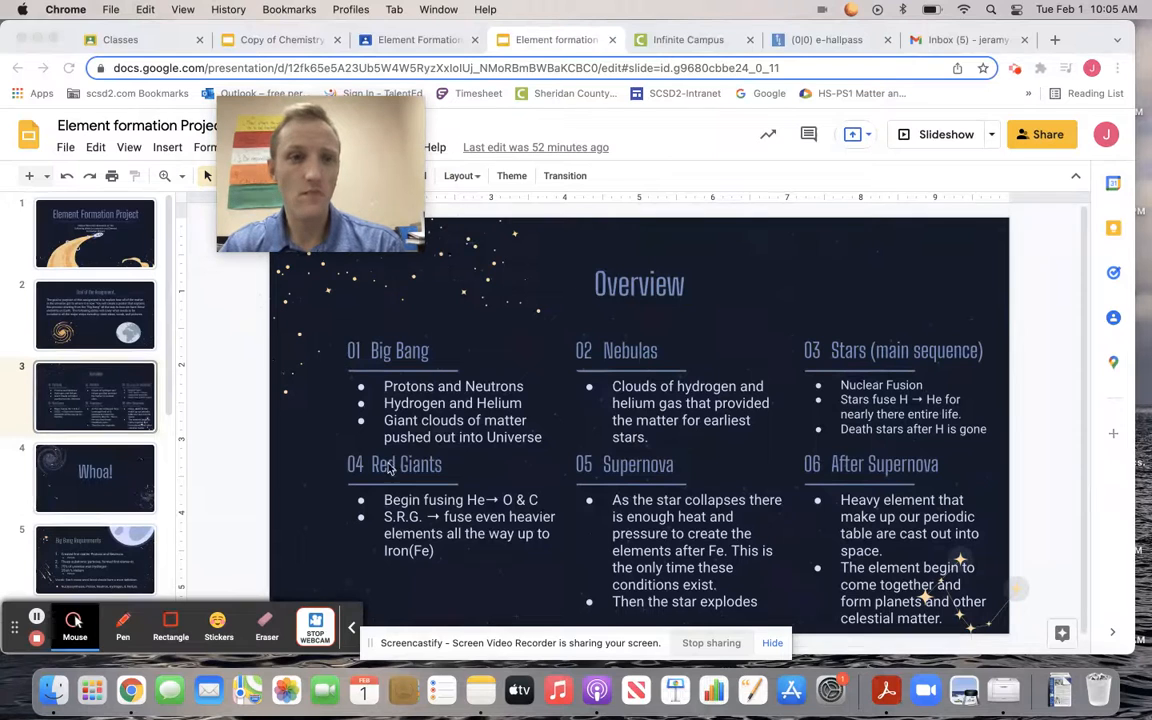
{"action": "mouse_move", "coordinate": [468, 382]}
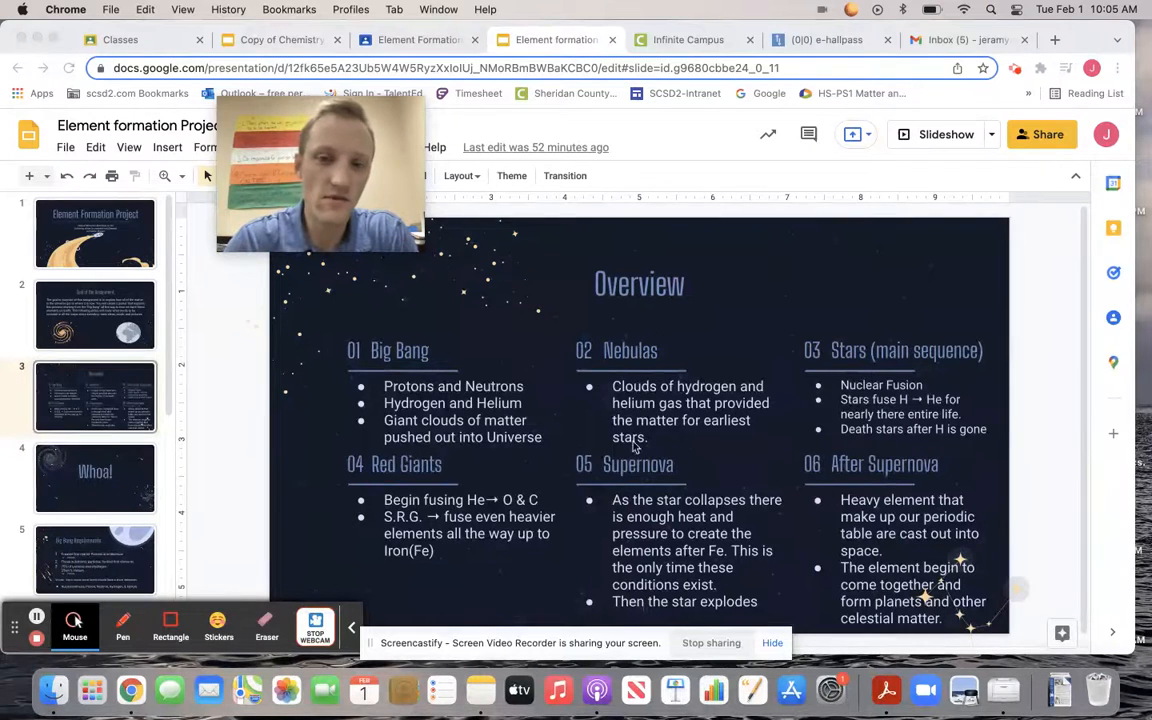
{"action": "mouse_move", "coordinate": [680, 378]}
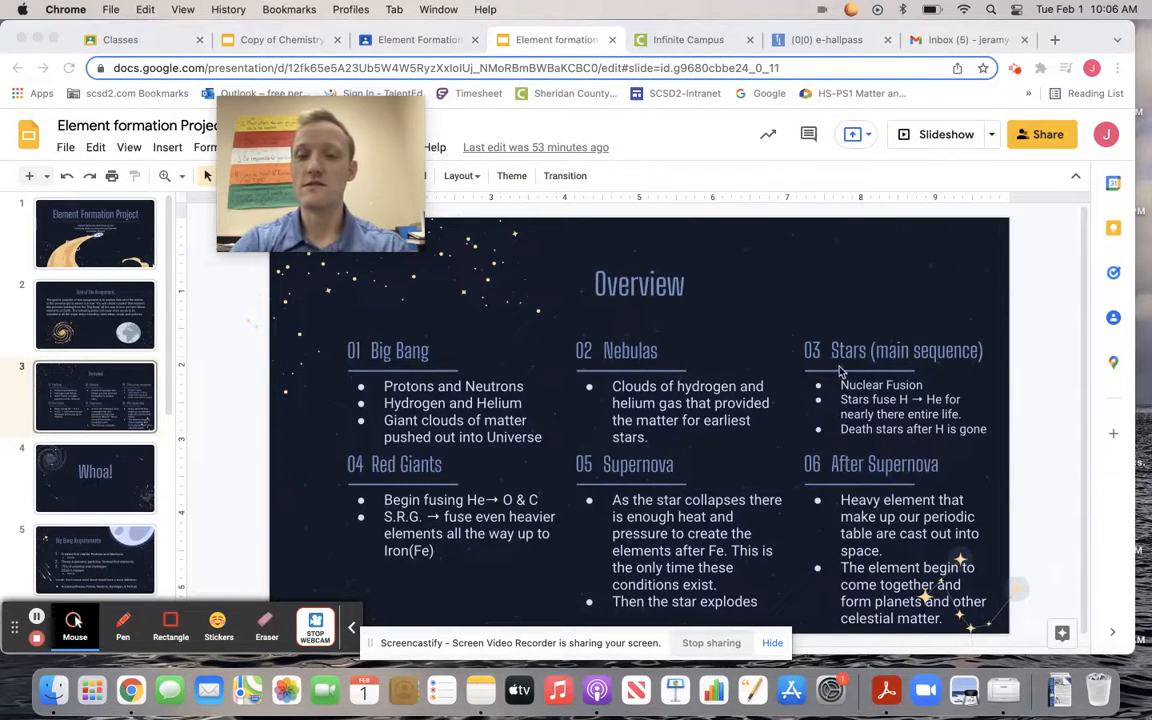
{"action": "mouse_move", "coordinate": [1016, 378]}
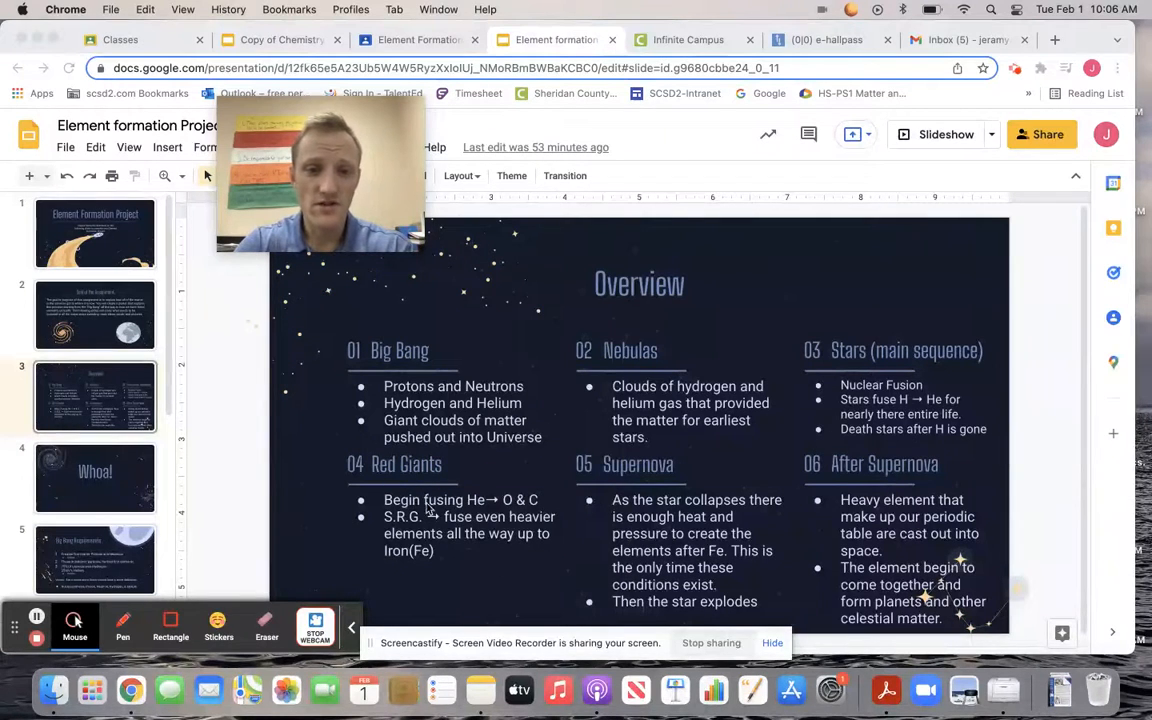
{"action": "mouse_move", "coordinate": [488, 492]}
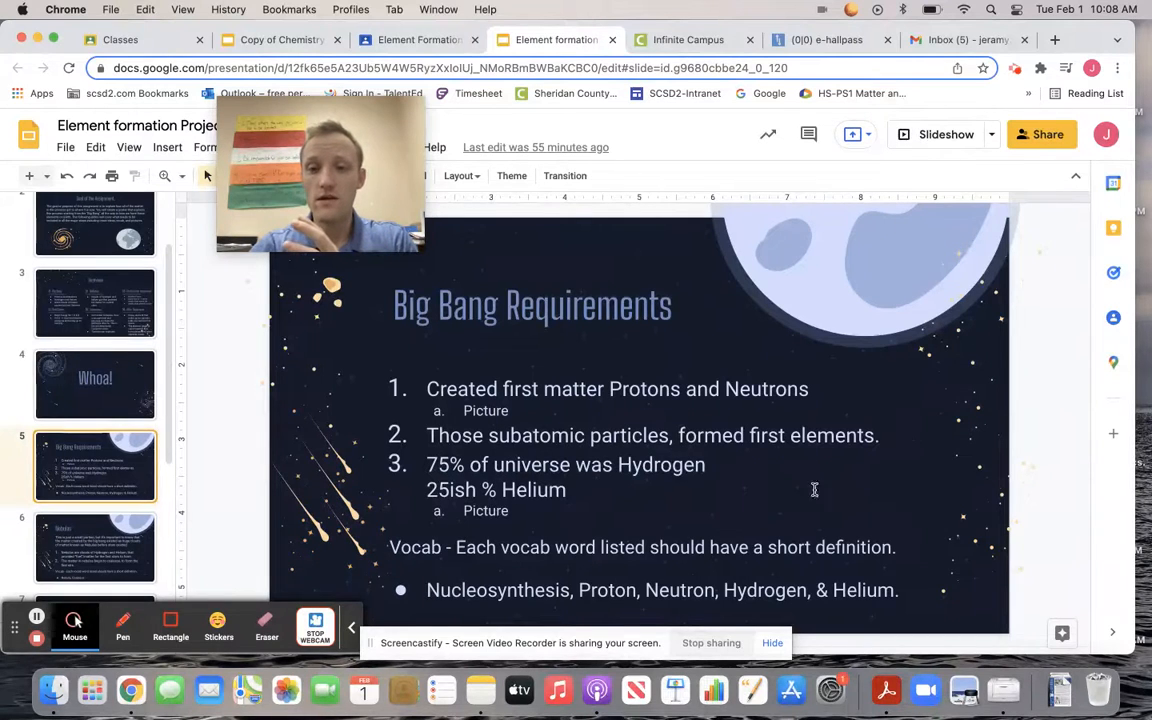
{"action": "mouse_move", "coordinate": [788, 456]}
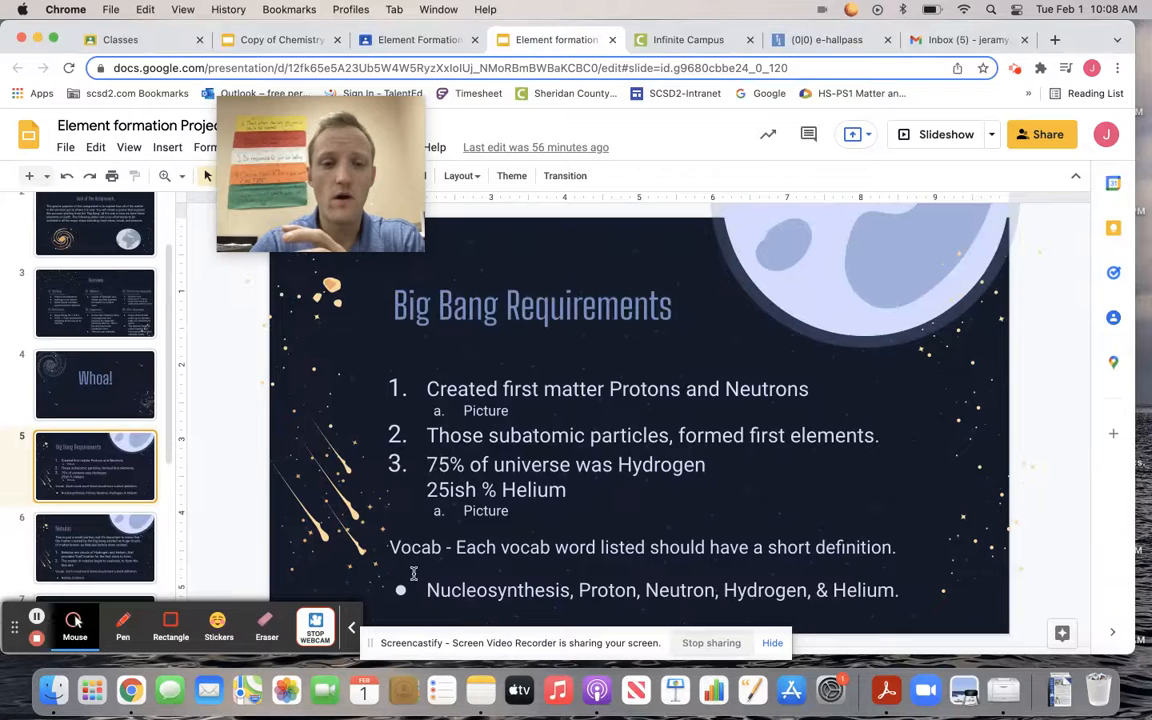
{"action": "mouse_move", "coordinate": [468, 608]}
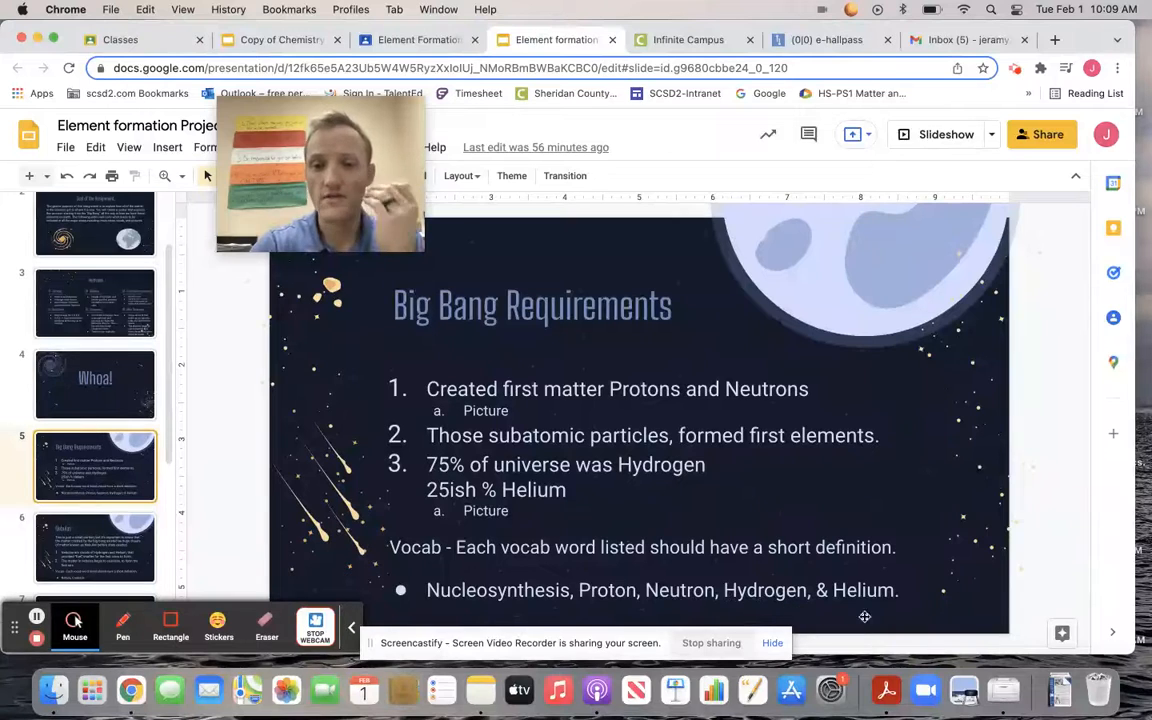
{"action": "mouse_move", "coordinate": [338, 440]}
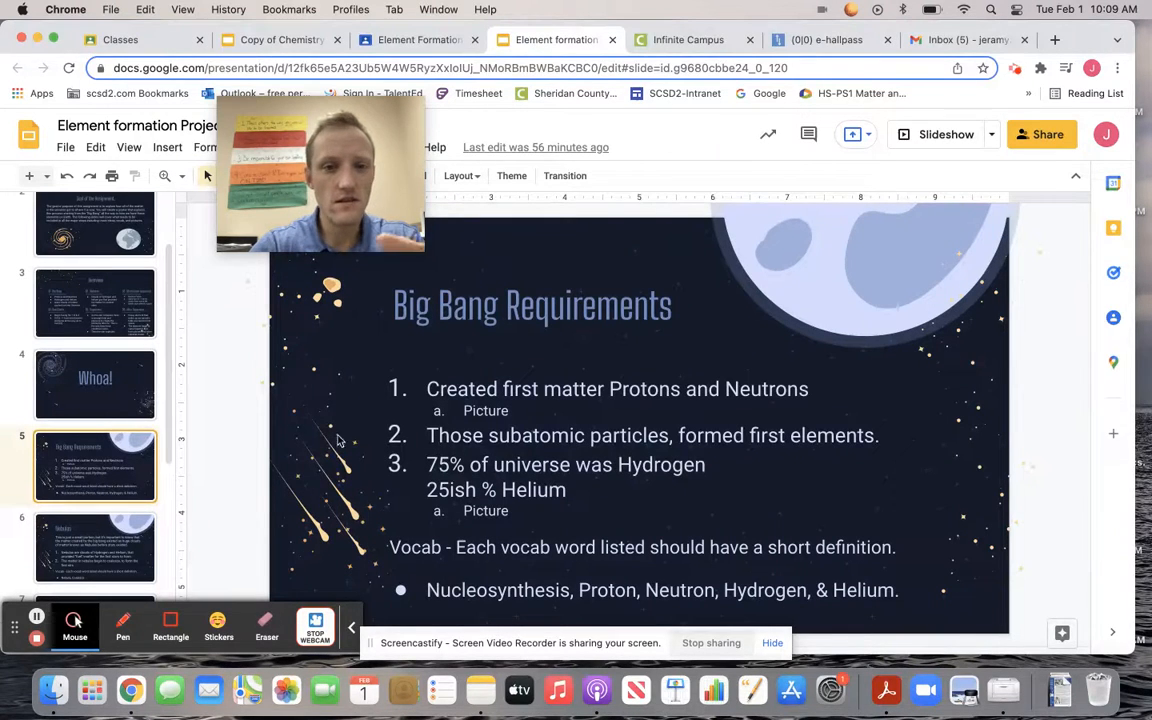
- Step through the Nebulas, Stars (Main Sequence) and Red Giants slides to the Supernova slide
{"action": "left_click", "coordinate": [96, 548]}
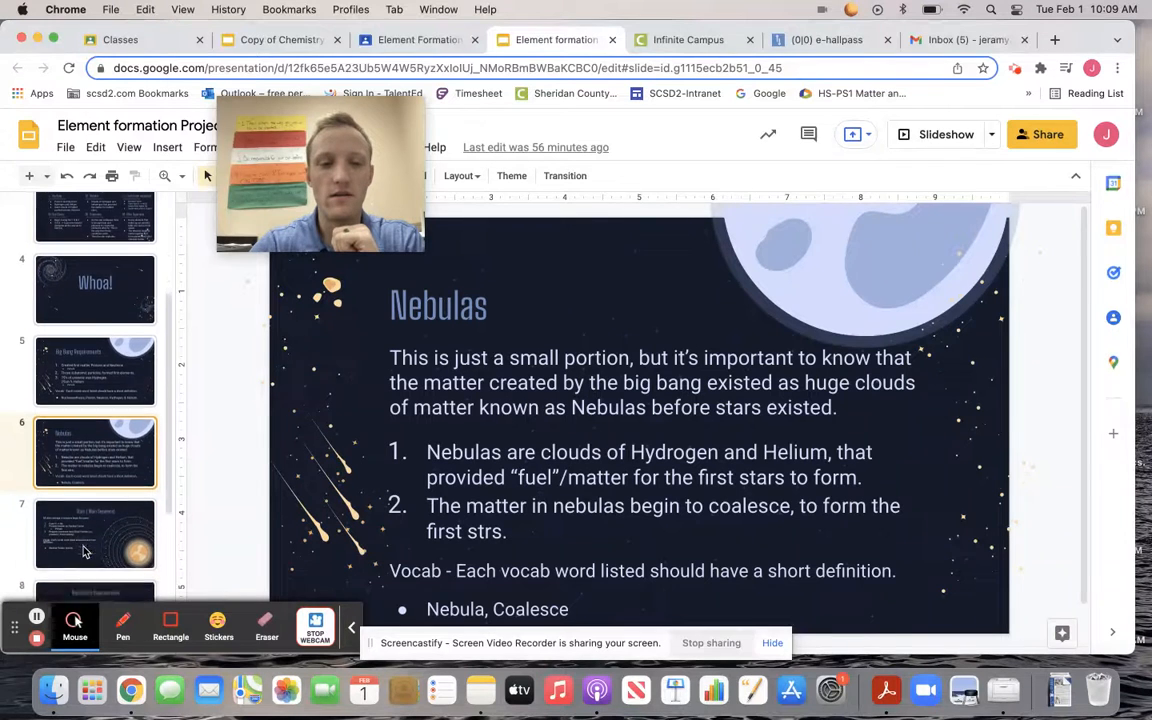
{"action": "left_click", "coordinate": [96, 504]}
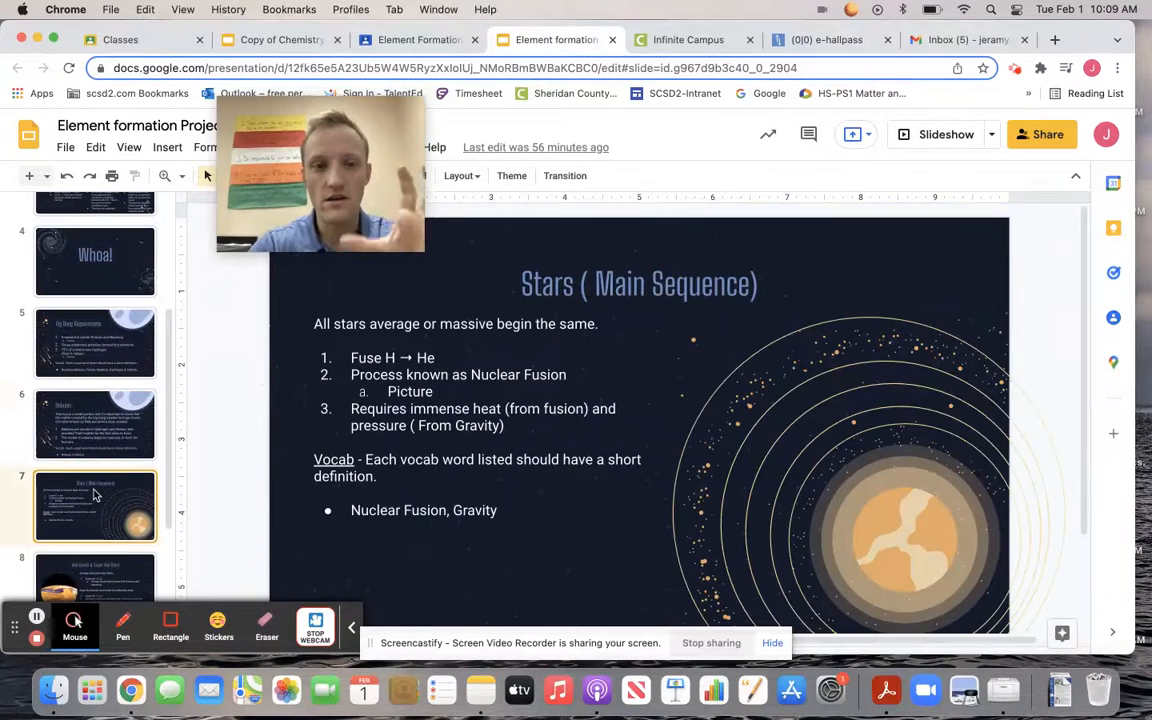
{"action": "left_click", "coordinate": [96, 510]}
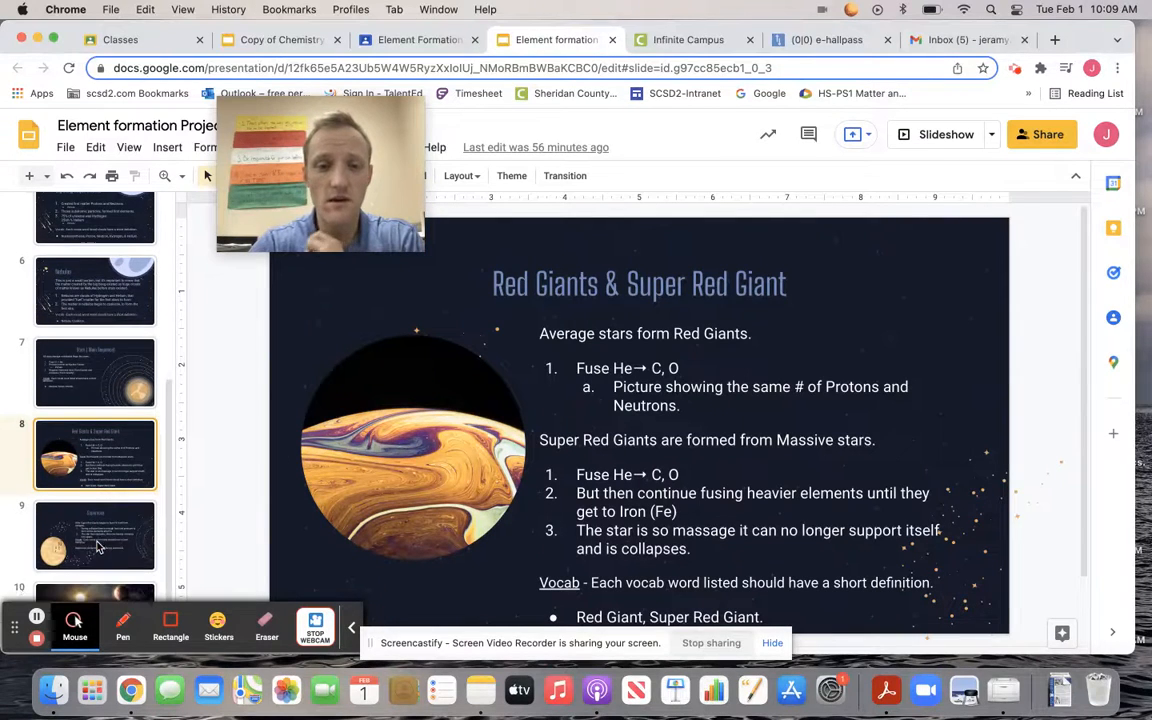
{"action": "left_click", "coordinate": [96, 532]}
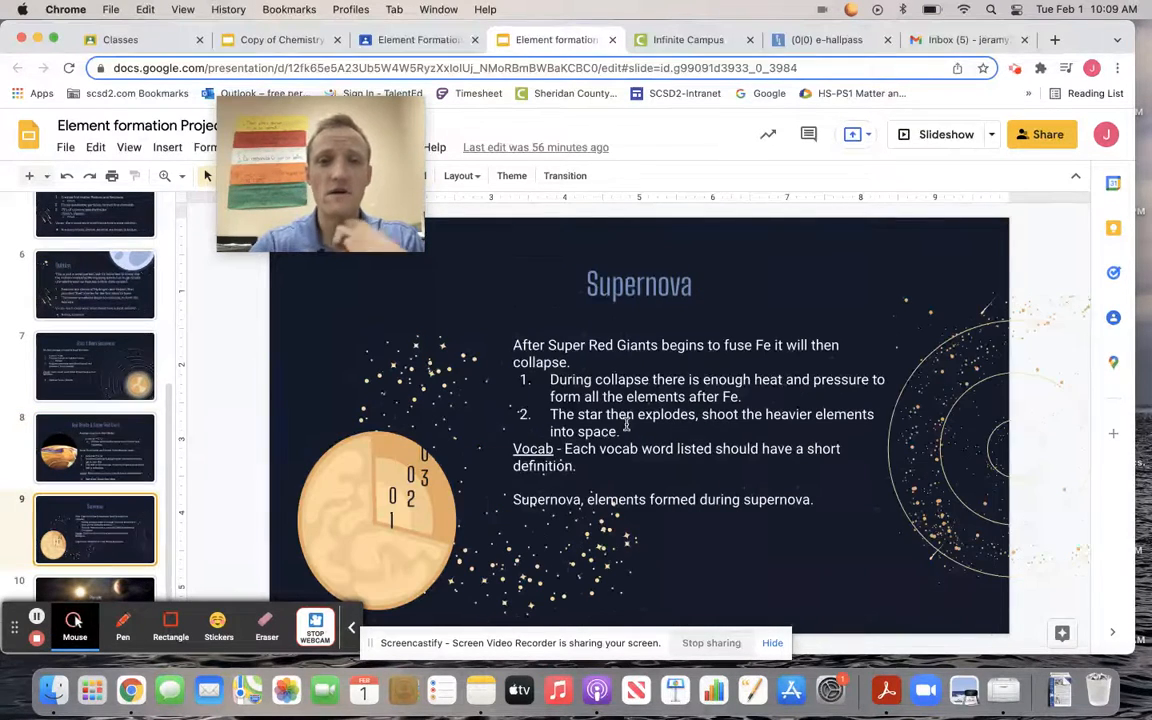